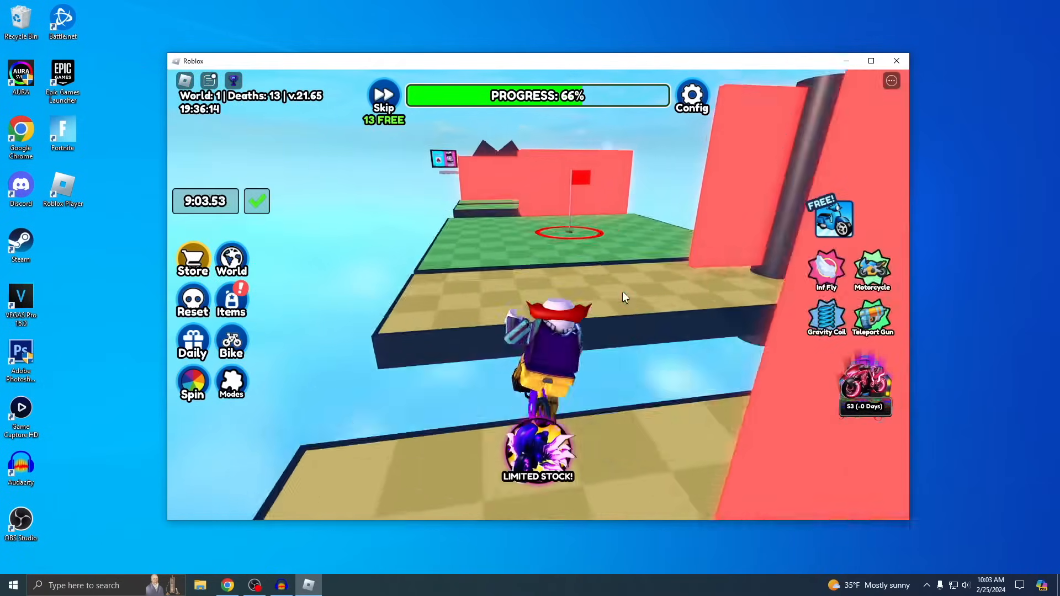
# Ride forward along the bike obby course, then close the Roblox game window
pyautogui.press('w')
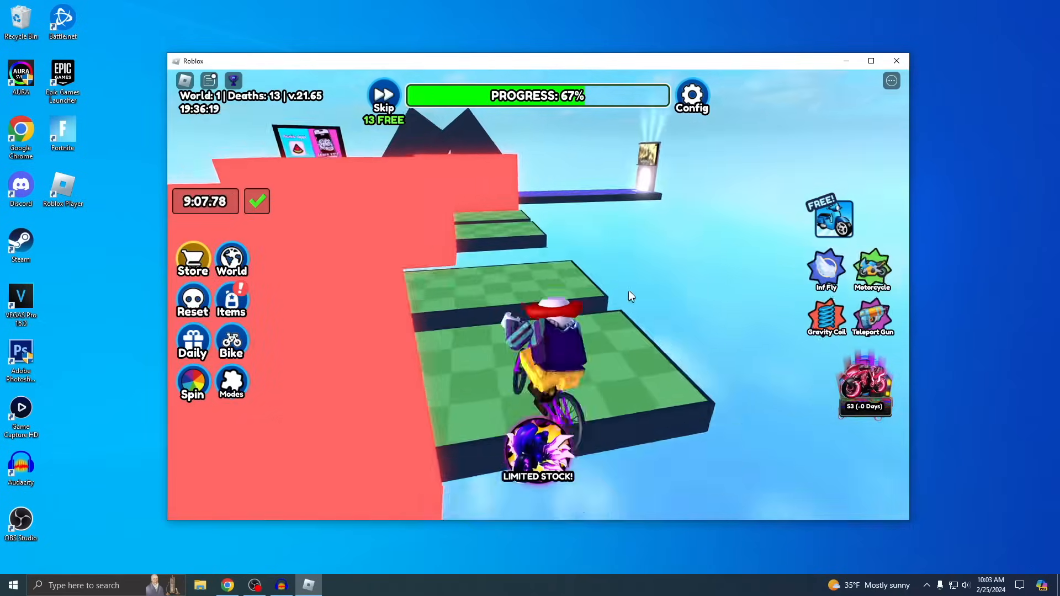
pyautogui.click(896, 60)
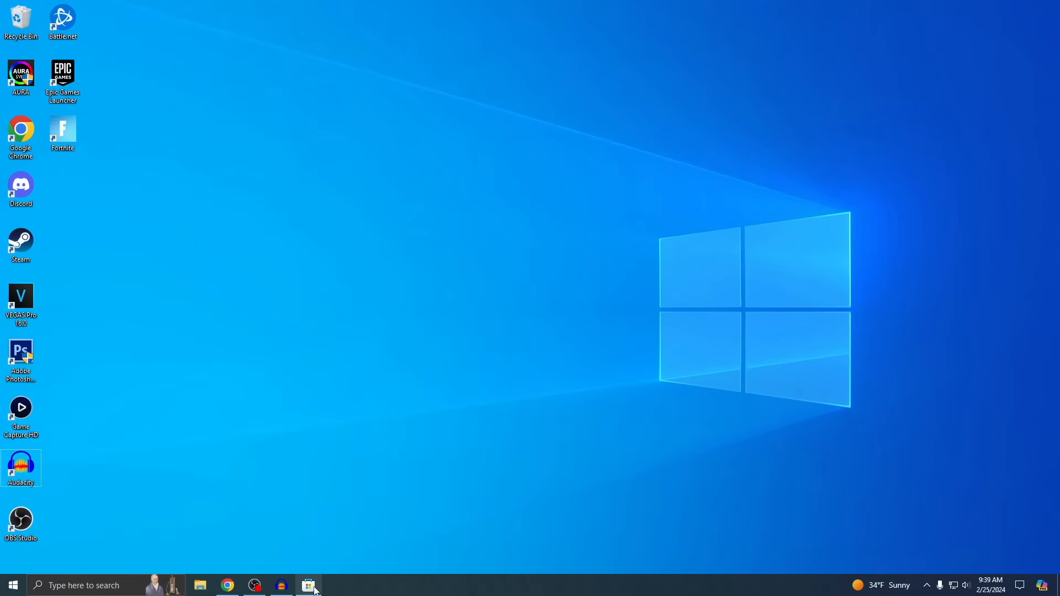
# View the Roblox listing in Microsoft Store, then close the Store
pyautogui.click(310, 585)
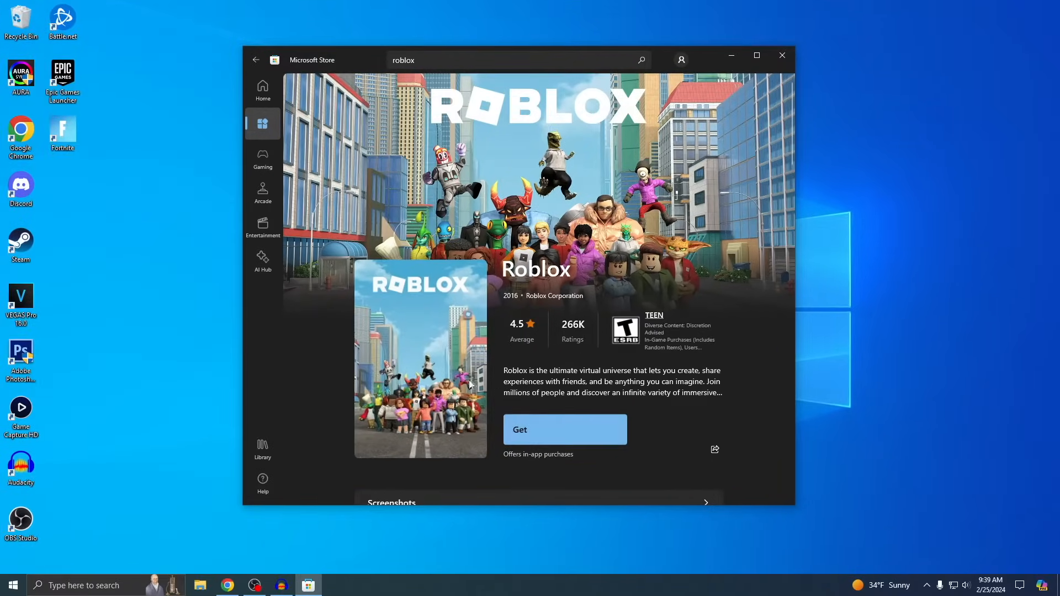
pyautogui.click(782, 54)
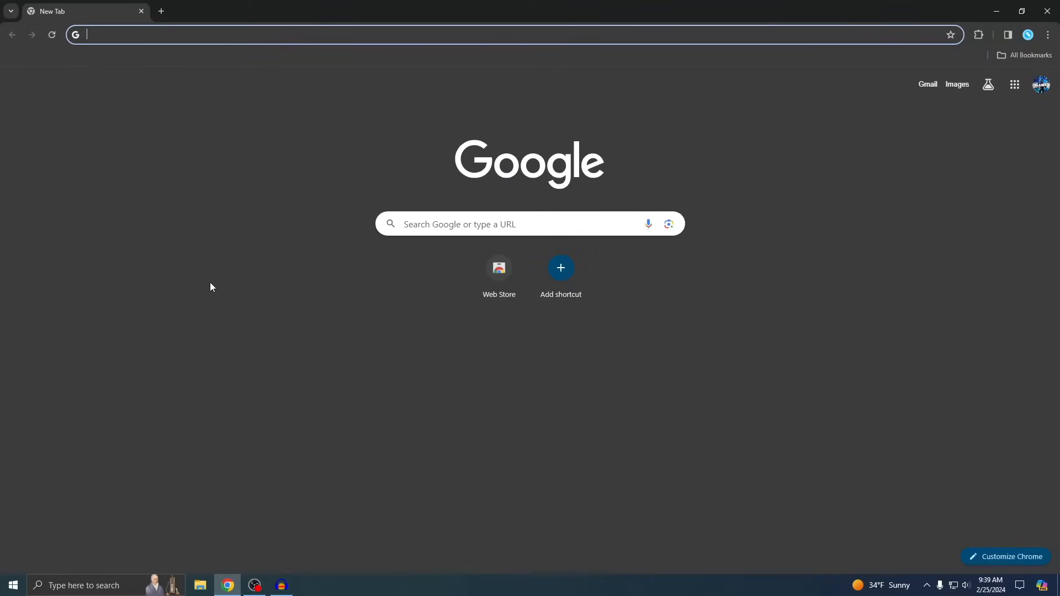
# Load roblox.com in Chrome and head to its Log In page
pyautogui.write('rob')
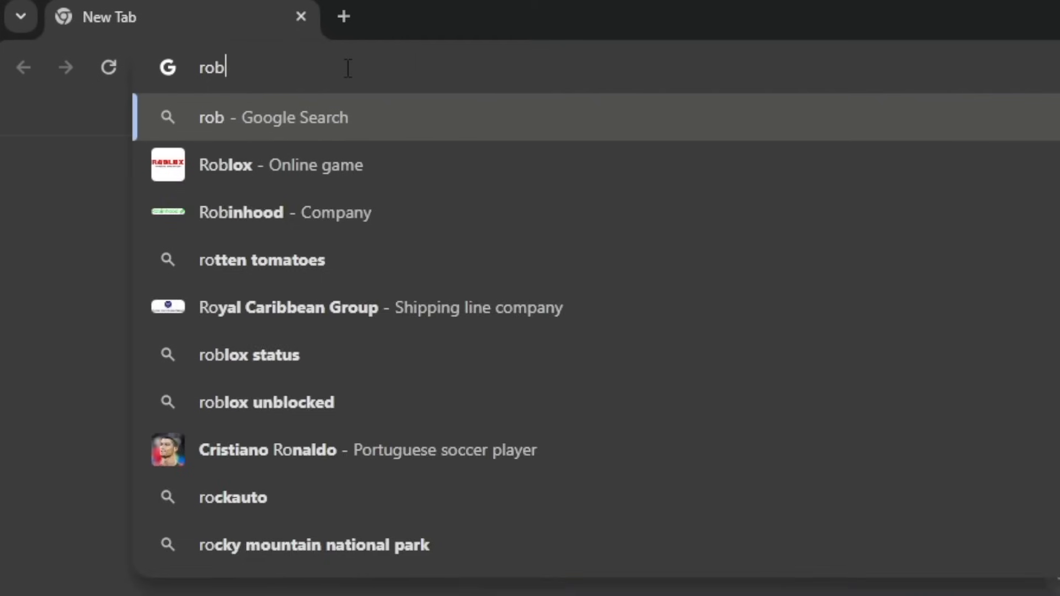
pyautogui.write('roblox.com')
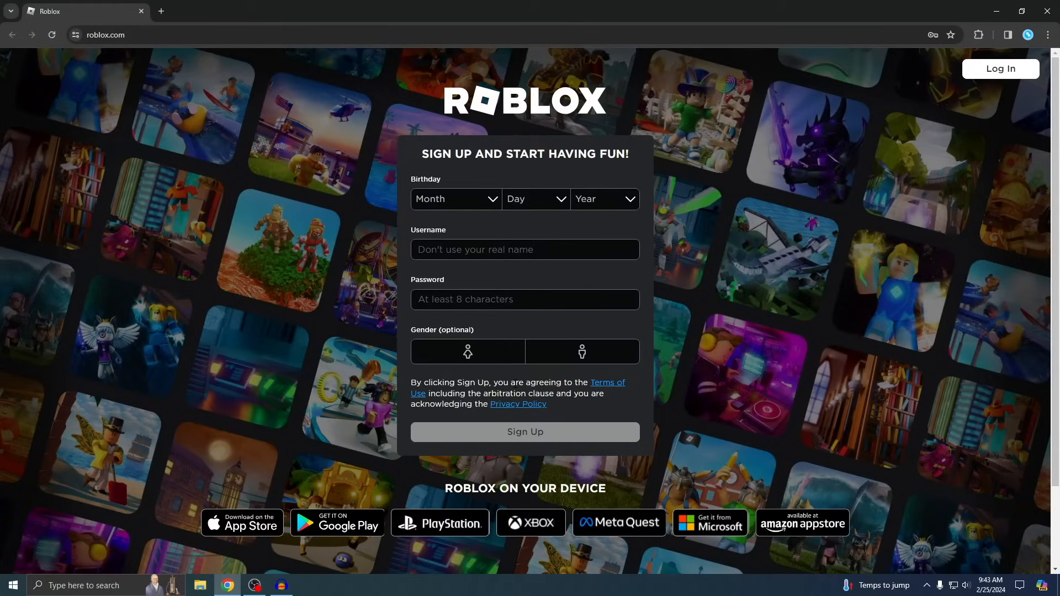
pyautogui.click(1001, 68)
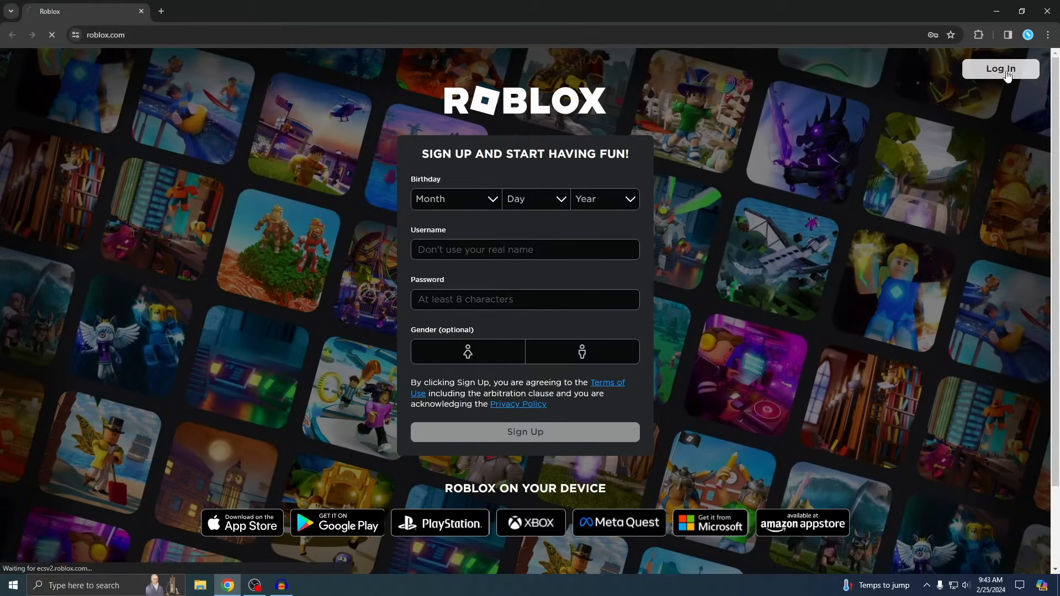
# Log in to Roblox and open the '[UPD] Obby But You're On a Bike' game page
pyautogui.click(1000, 69)
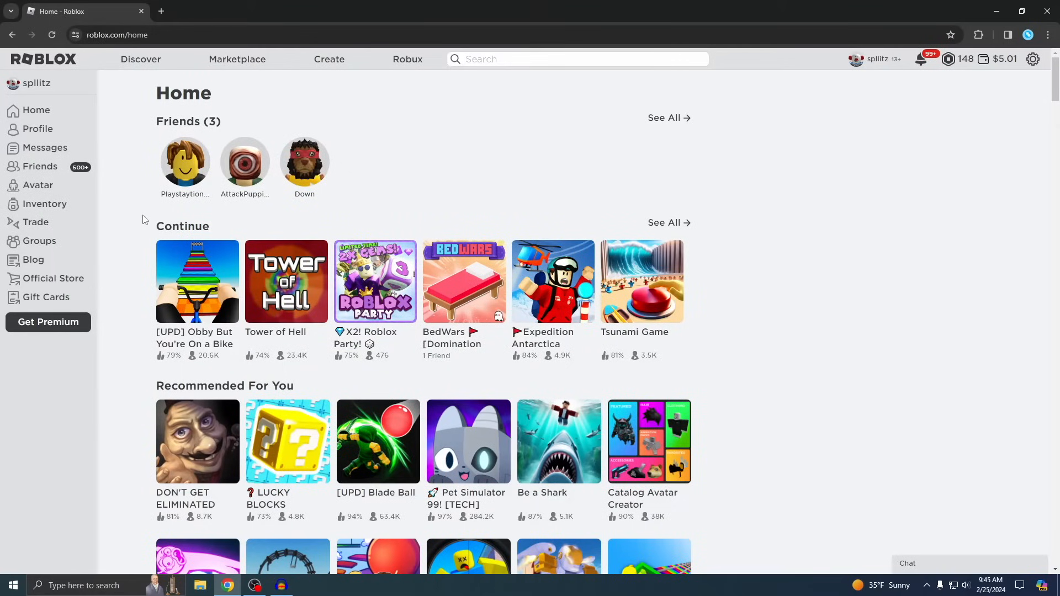
pyautogui.moveTo(784, 221)
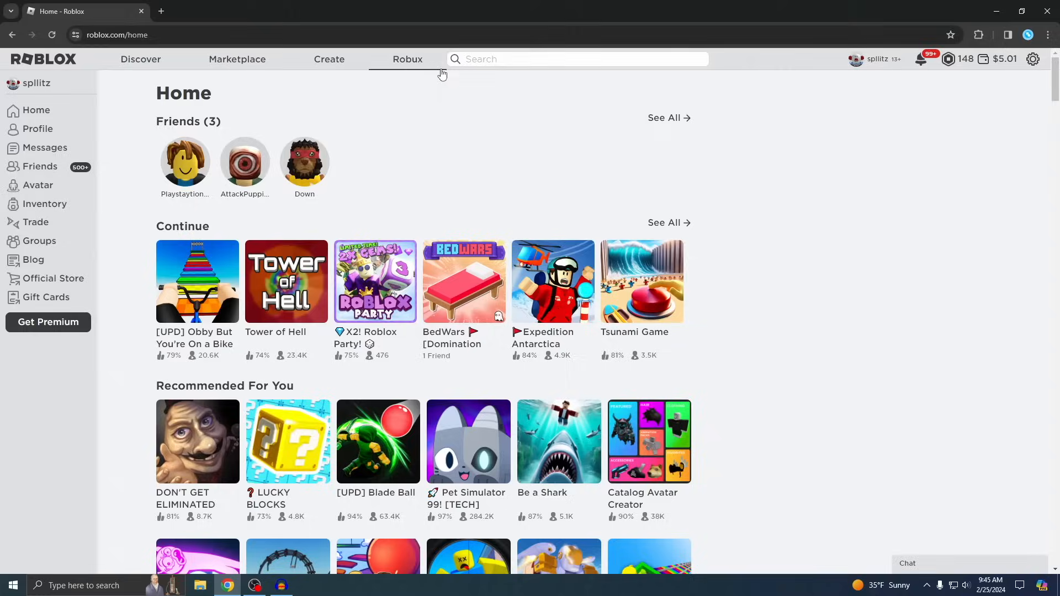
pyautogui.moveTo(135, 75)
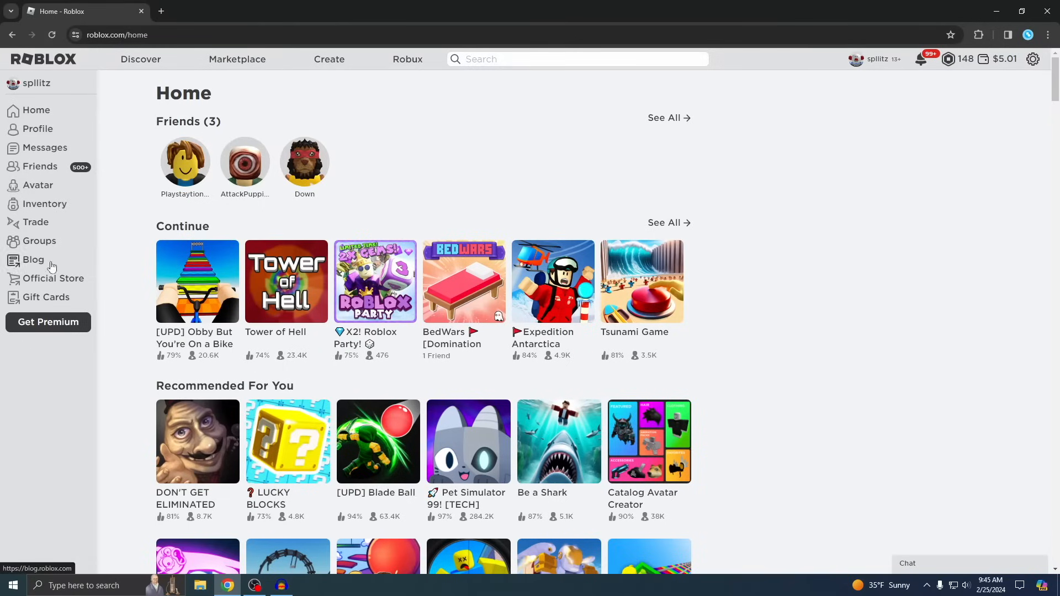
pyautogui.moveTo(138, 235)
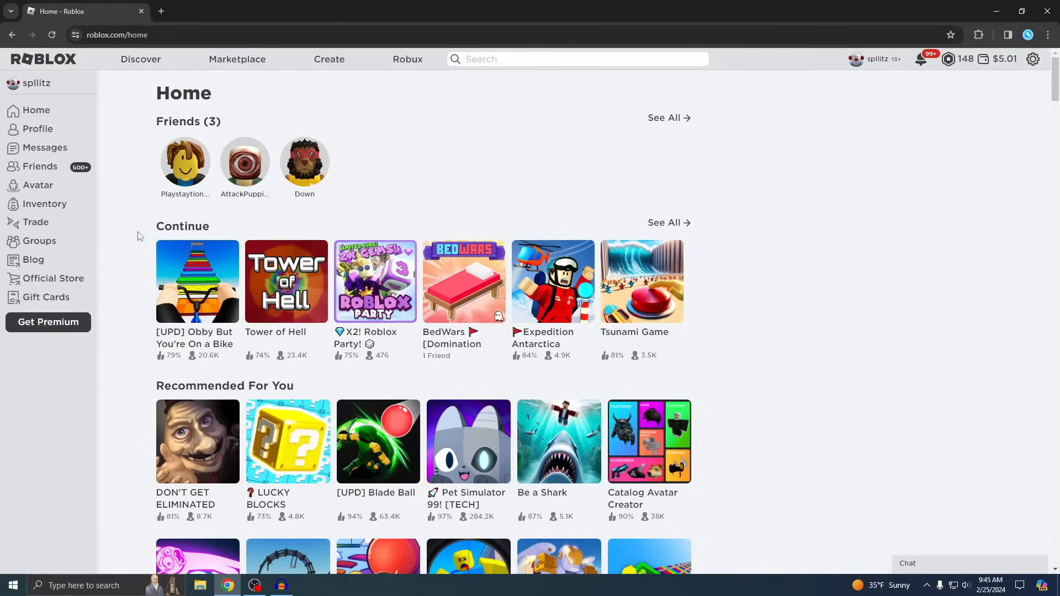
pyautogui.click(196, 281)
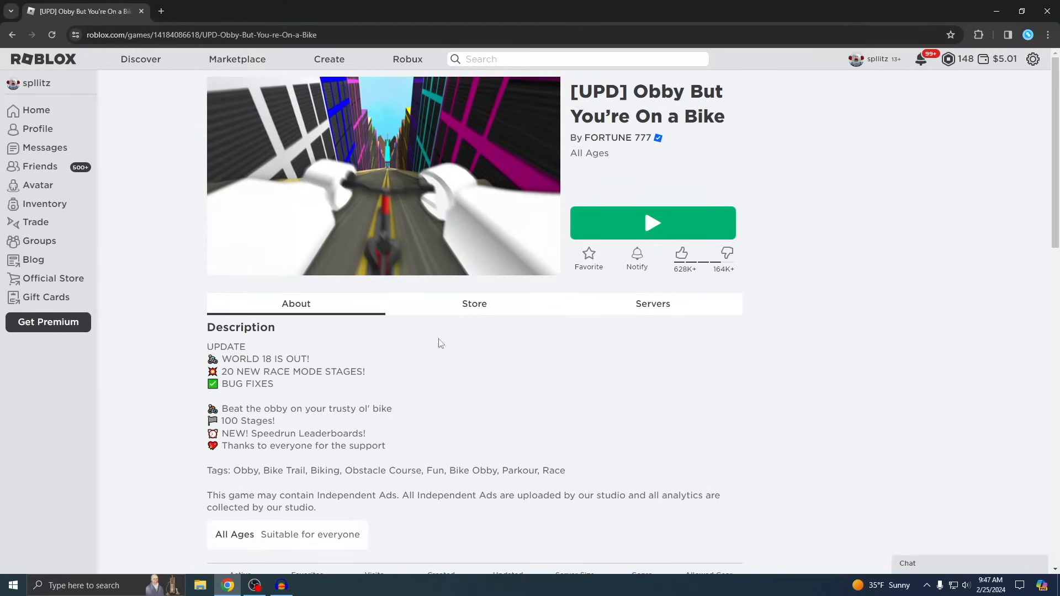
# Press Play on the bike obby and choose Download and Install Roblox
pyautogui.click(651, 222)
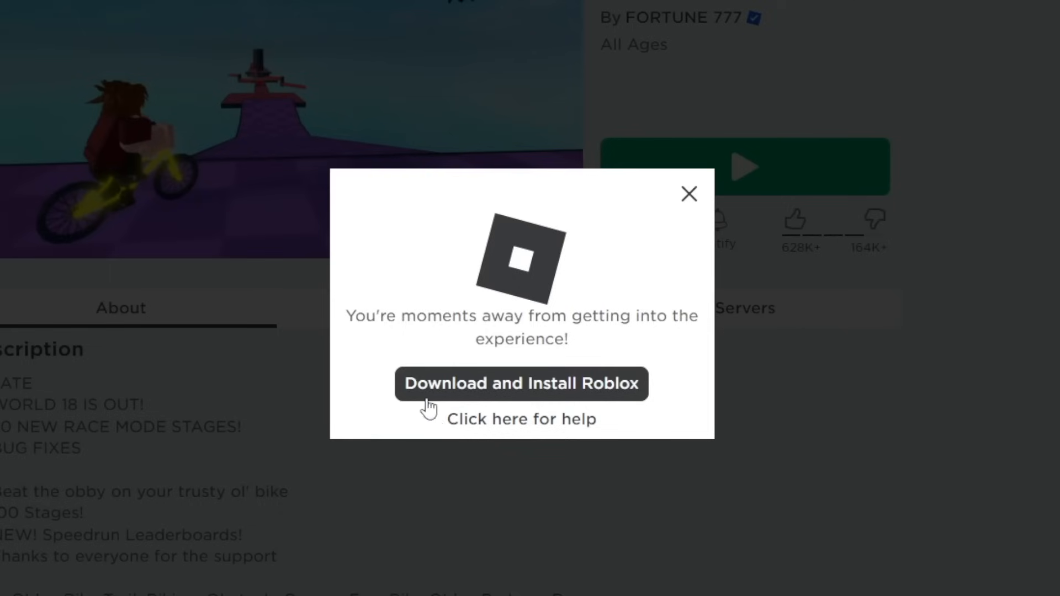
pyautogui.moveTo(536, 395)
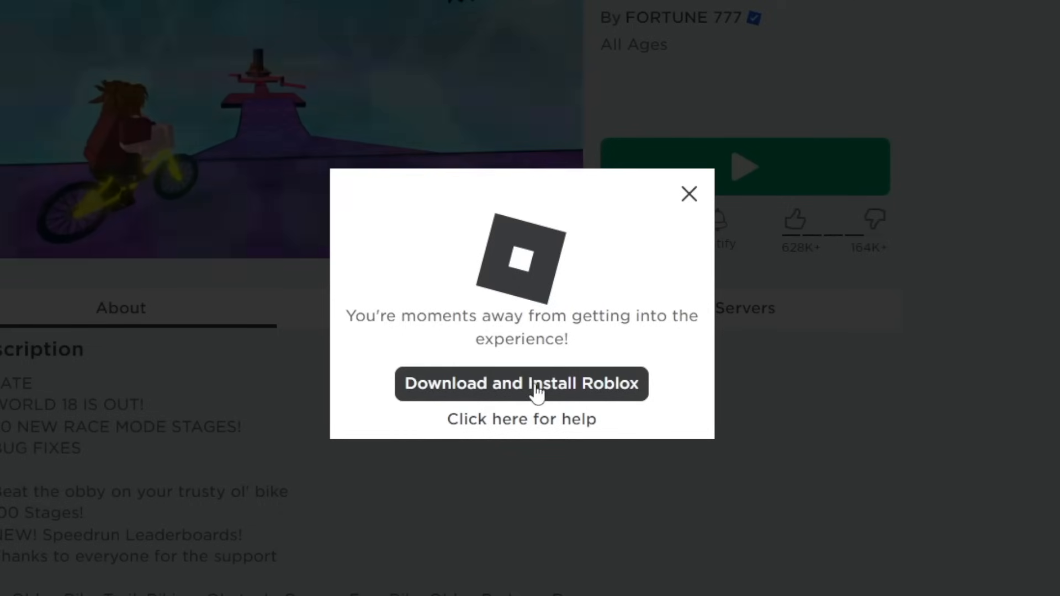
pyautogui.click(520, 383)
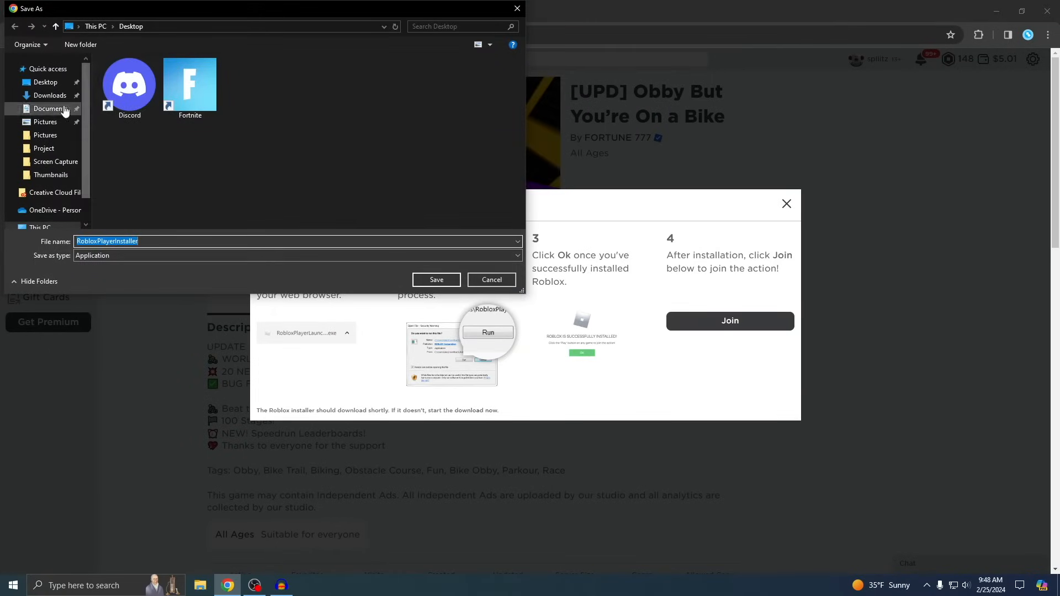
# Save RobloxPlayerInstaller into the Downloads folder
pyautogui.click(50, 94)
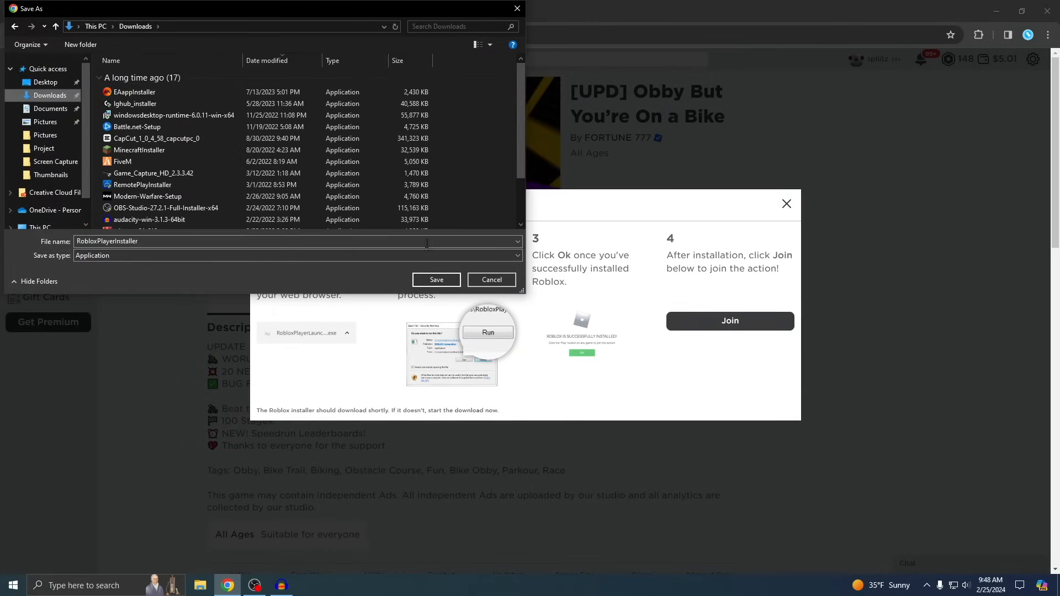
pyautogui.click(436, 280)
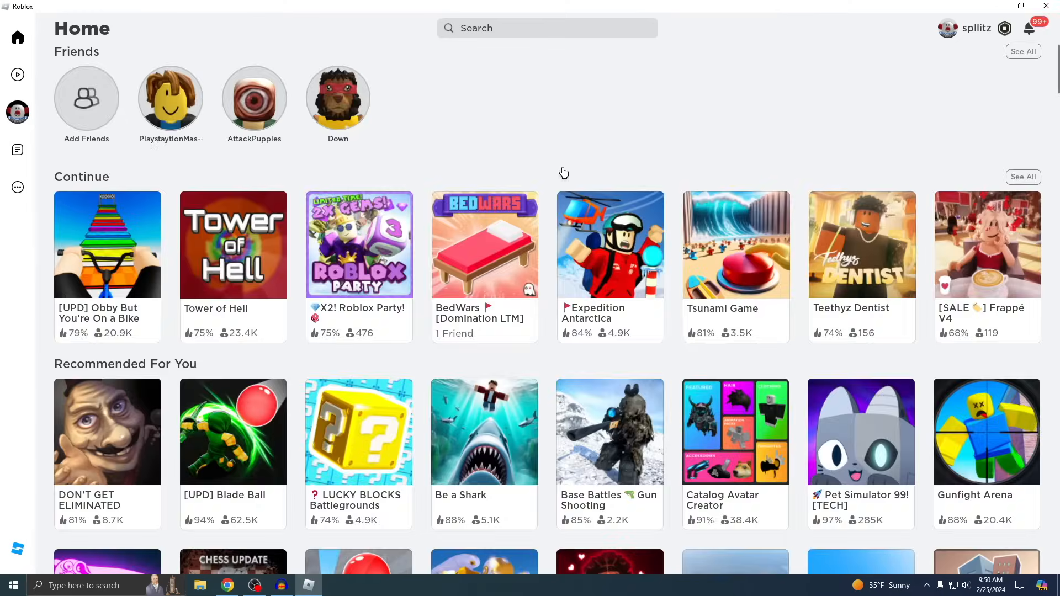
# Open the '[UPD] Obby But You're On a Bike' tile in the Roblox app and press Play
pyautogui.click(107, 244)
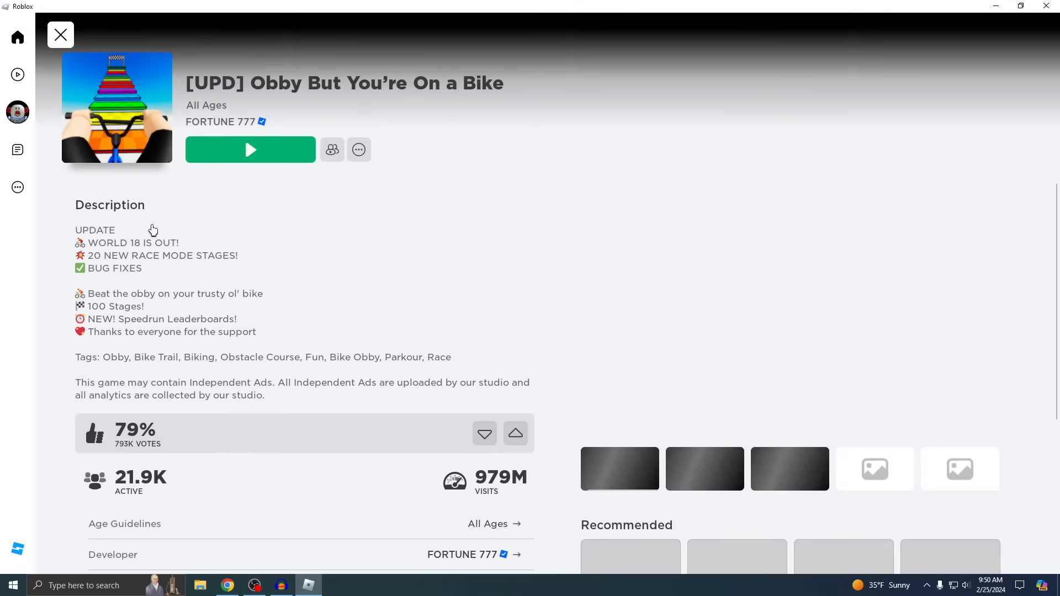
pyautogui.click(249, 150)
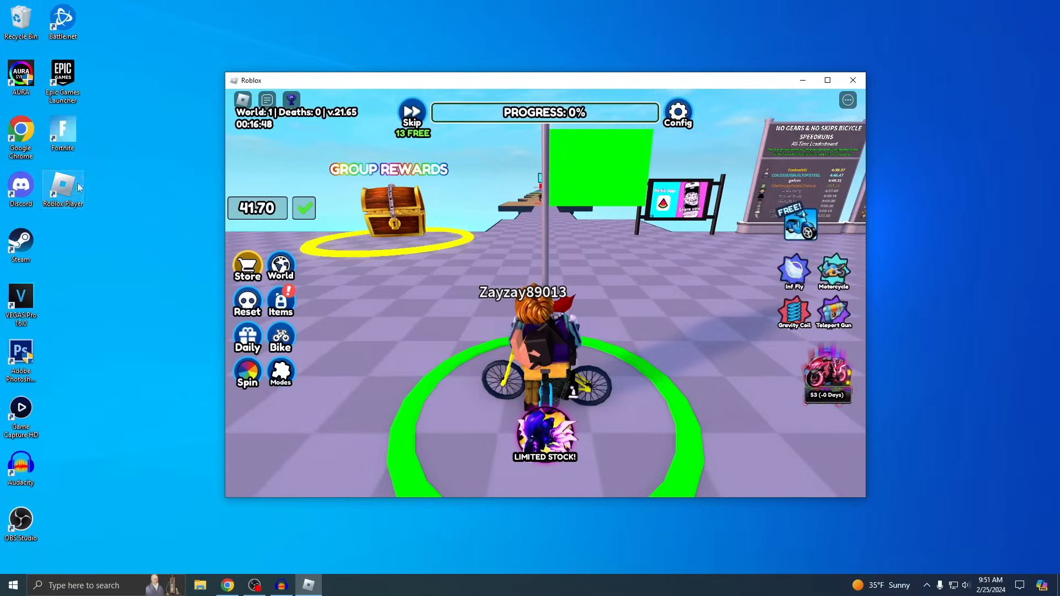
pyautogui.moveTo(572, 286)
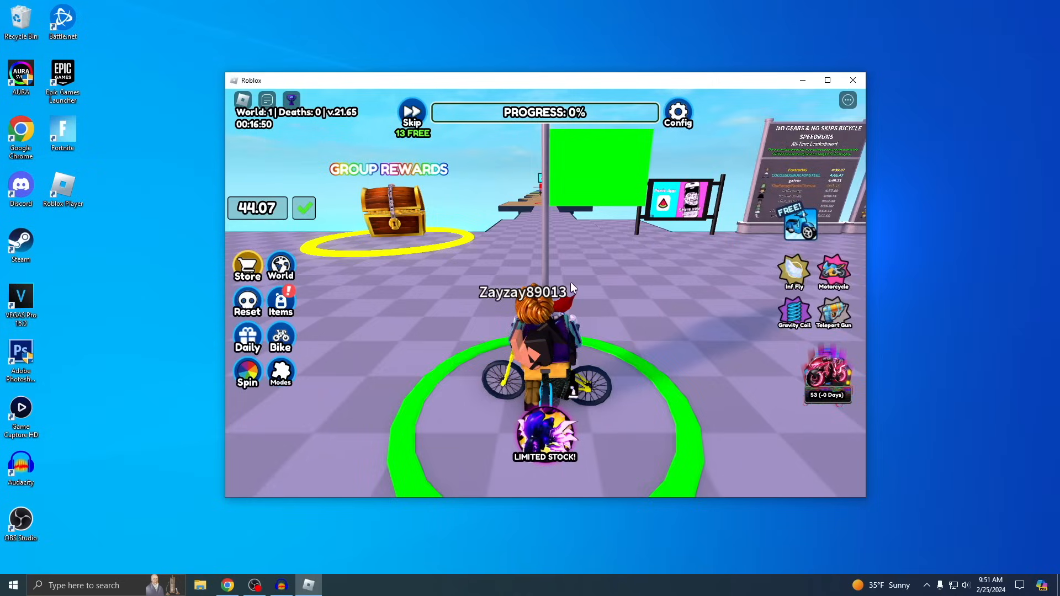